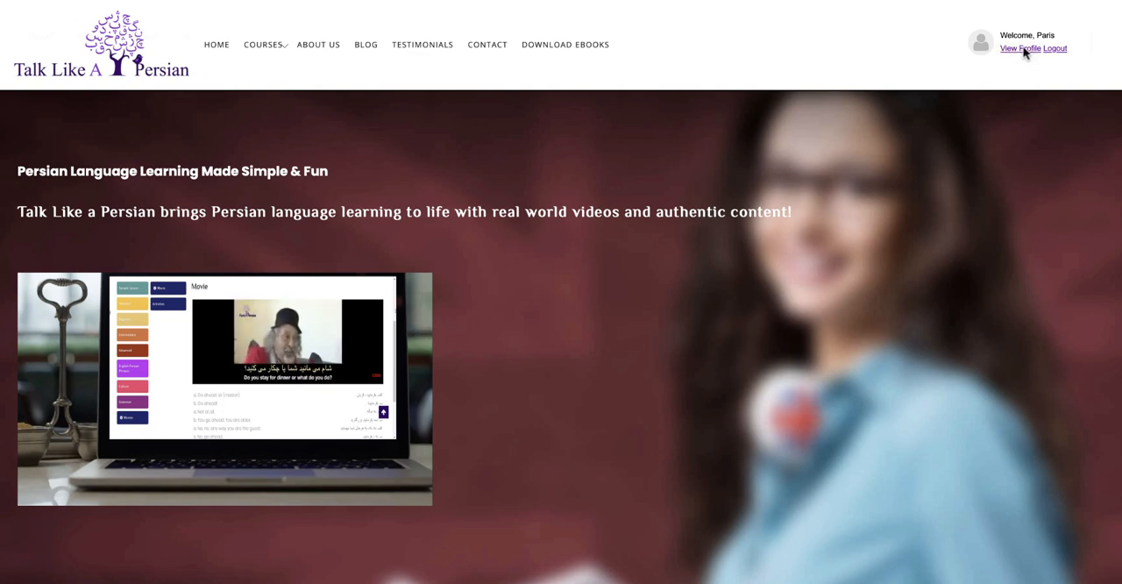
- Open the profile, reveal scores, and expand Alphabet to list lesson completion dates and scores
{"action": "left_click", "coordinate": [1020, 48]}
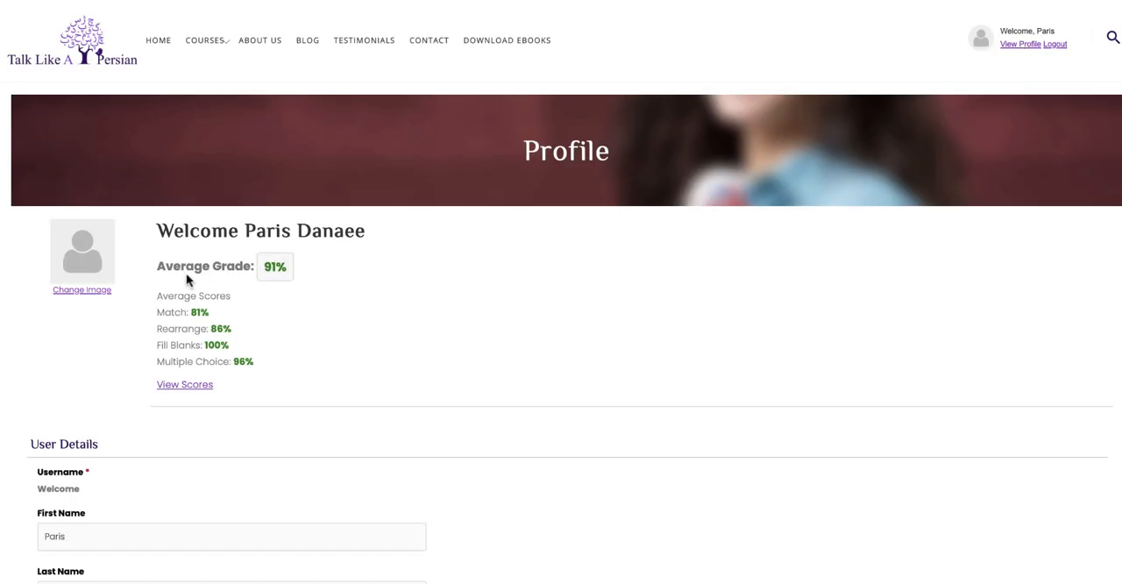
{"action": "mouse_move", "coordinate": [184, 384]}
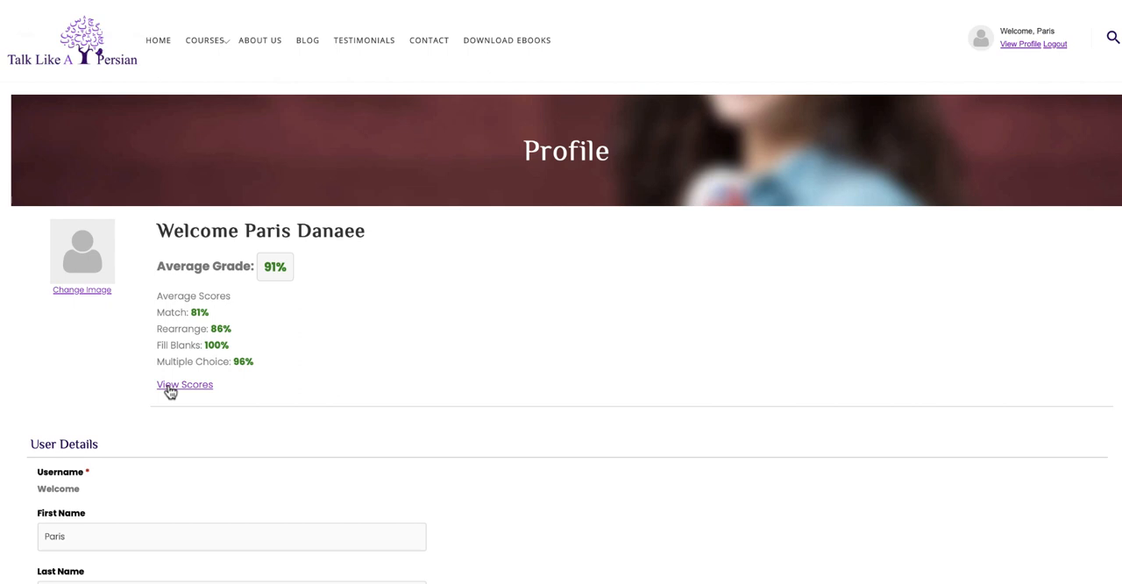
{"action": "left_click", "coordinate": [184, 384]}
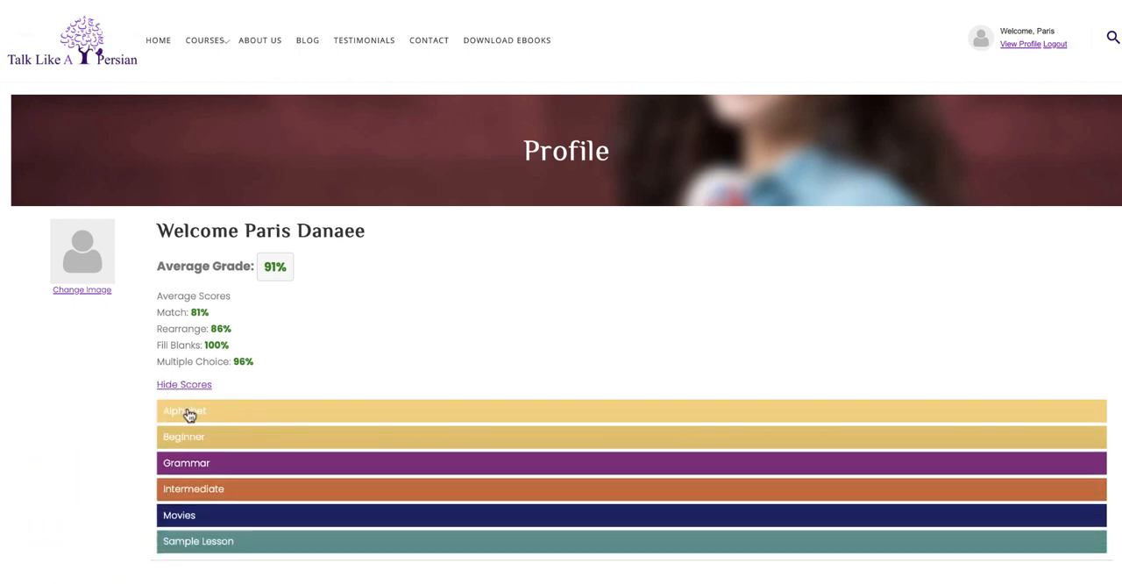
{"action": "left_click", "coordinate": [184, 411]}
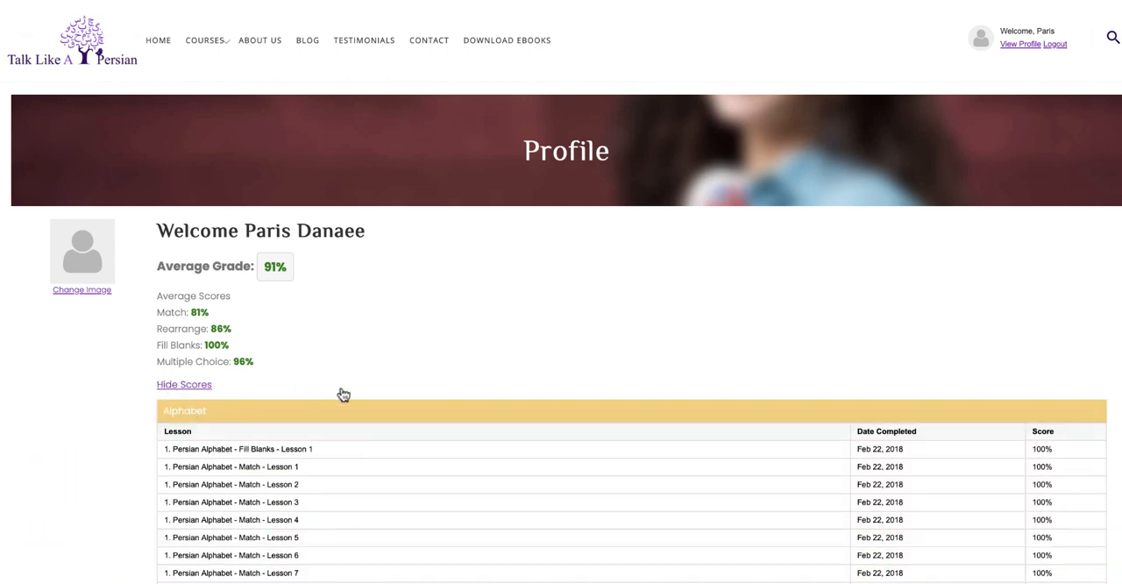
{"action": "scroll", "scroll_direction": "down", "scroll_amount": 3}
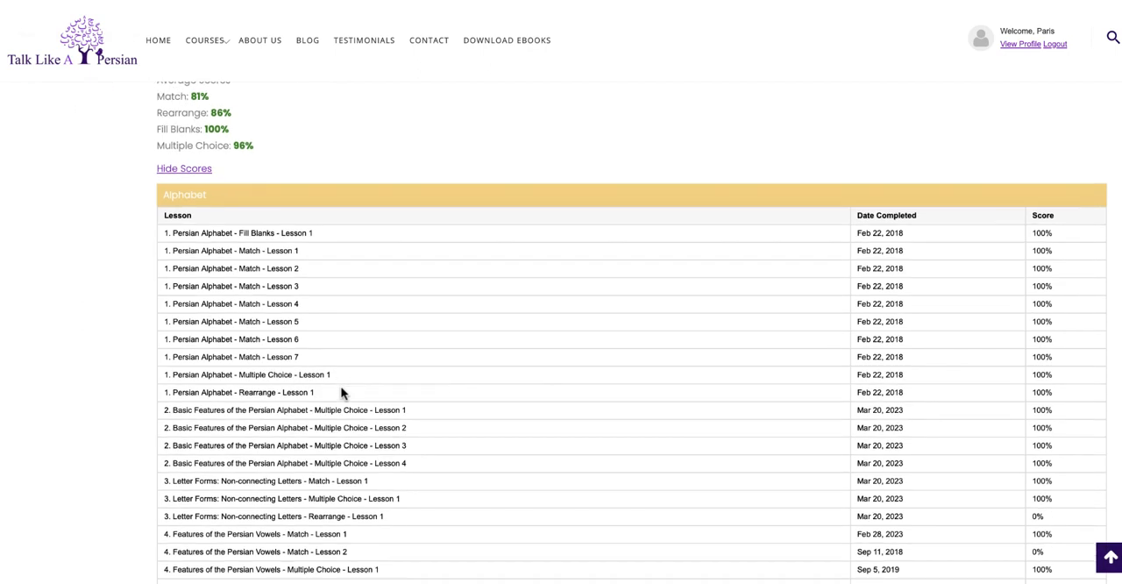
{"action": "mouse_move", "coordinate": [359, 369]}
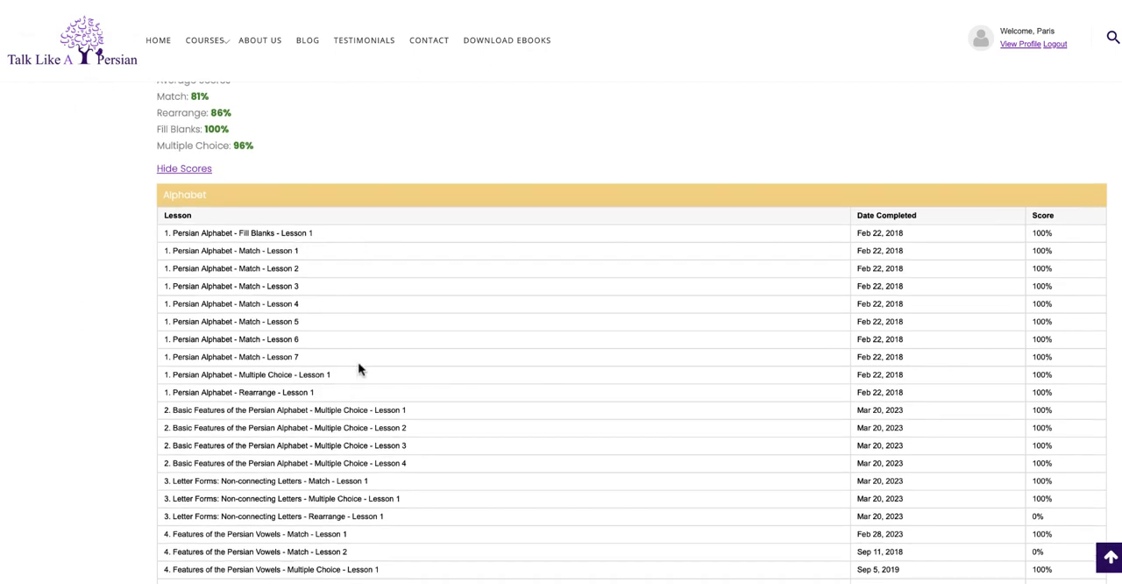
{"action": "mouse_move", "coordinate": [932, 243]}
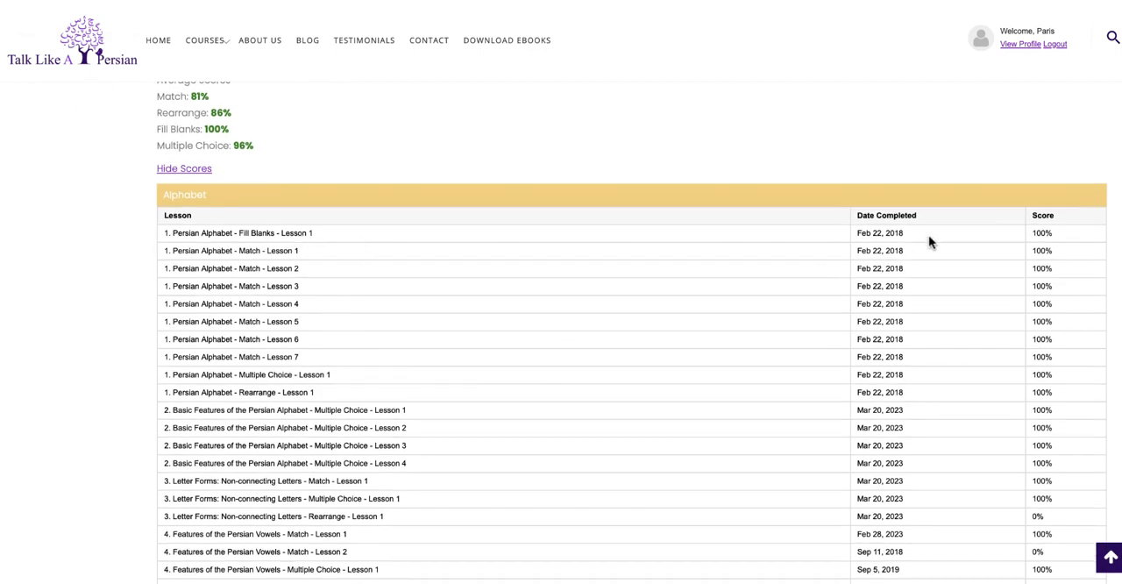
{"action": "mouse_move", "coordinate": [929, 375]}
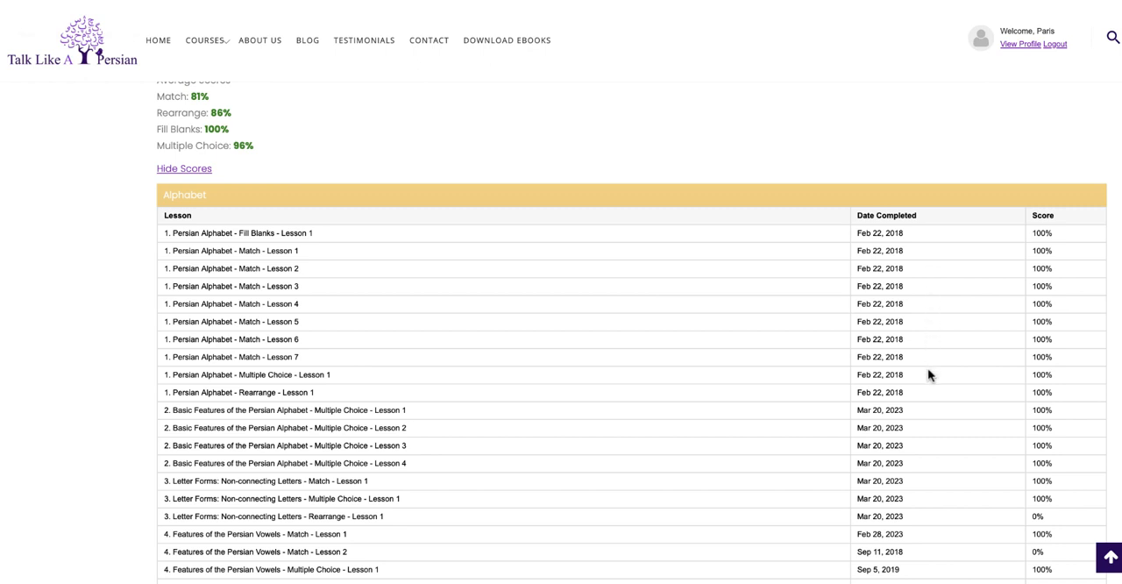
{"action": "mouse_move", "coordinate": [1082, 273]}
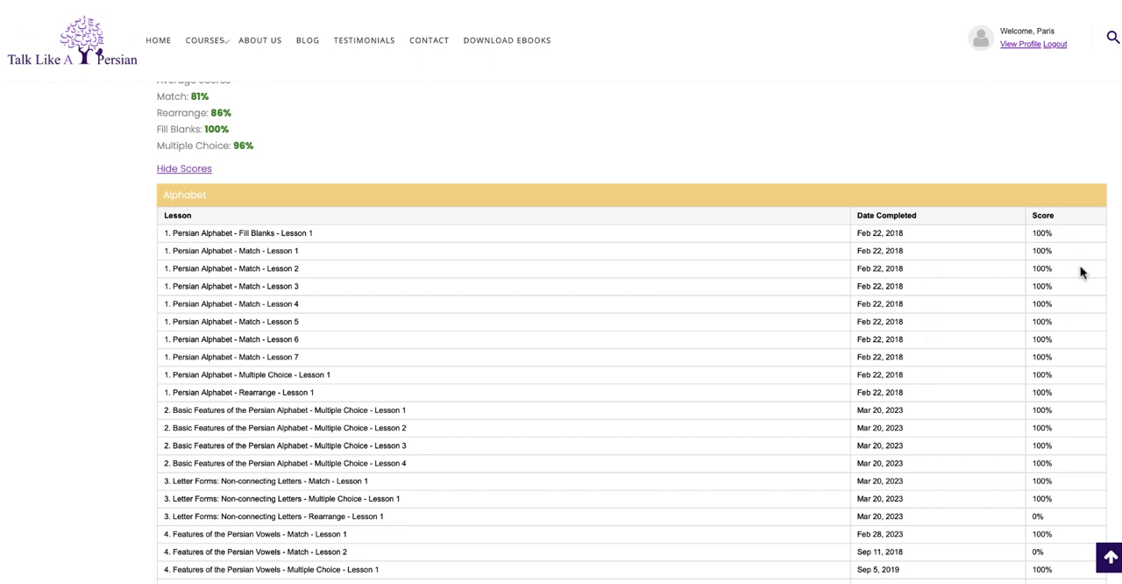
{"action": "mouse_move", "coordinate": [440, 435]}
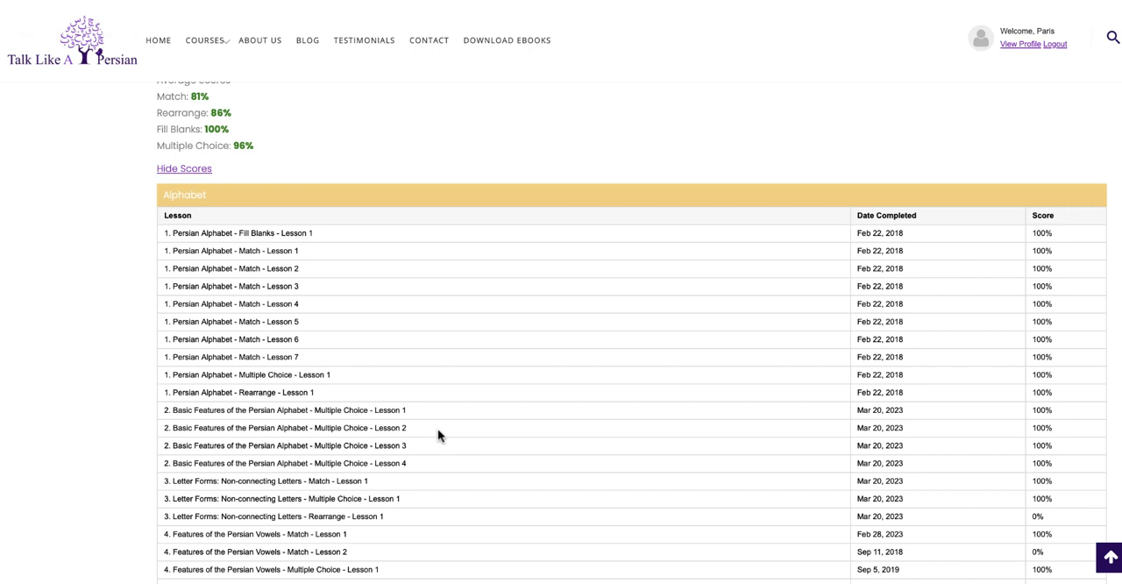
{"action": "scroll", "scroll_direction": "down", "scroll_amount": 3}
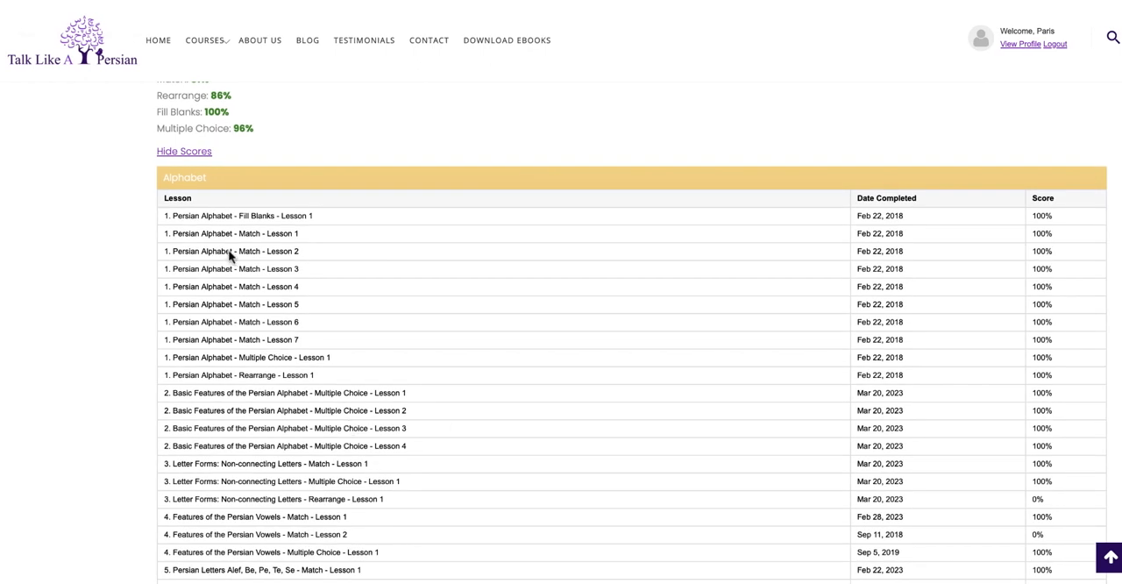
{"action": "mouse_move", "coordinate": [252, 244]}
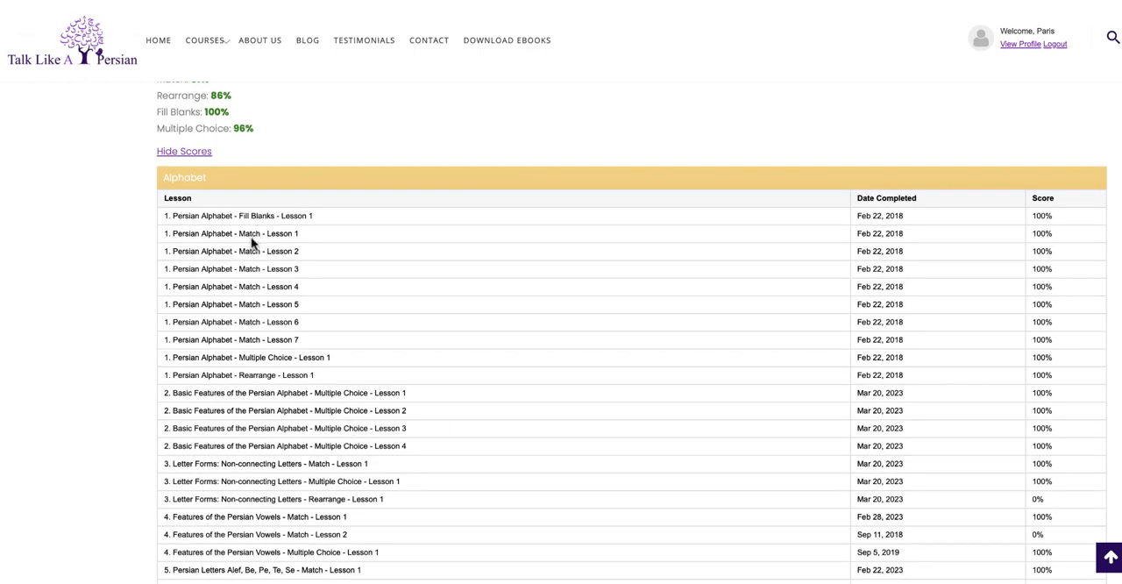
{"action": "mouse_move", "coordinate": [256, 377]}
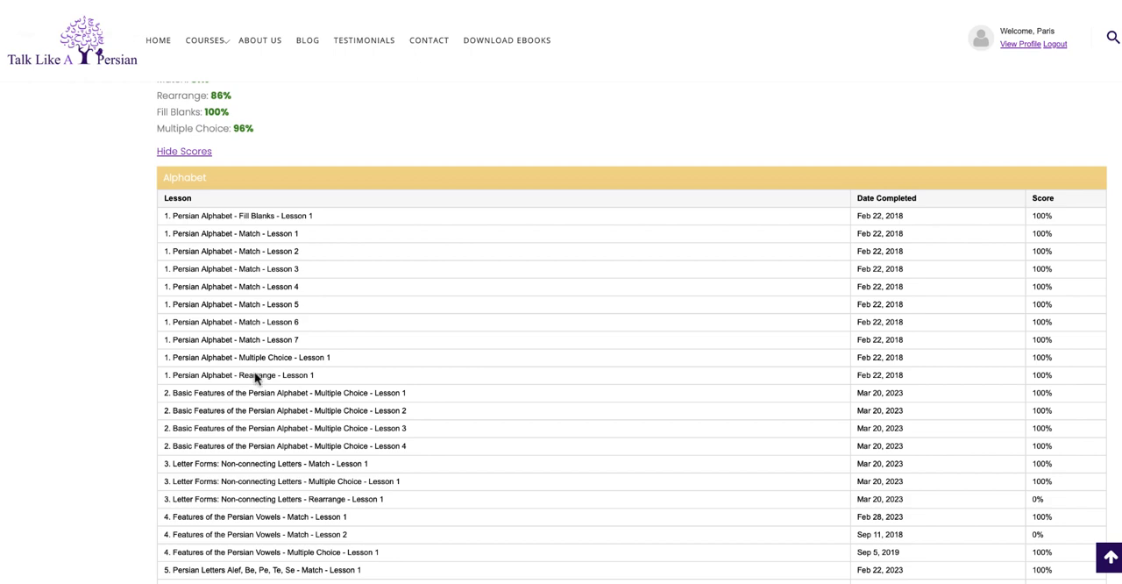
{"action": "scroll", "scroll_direction": "down", "scroll_amount": 3}
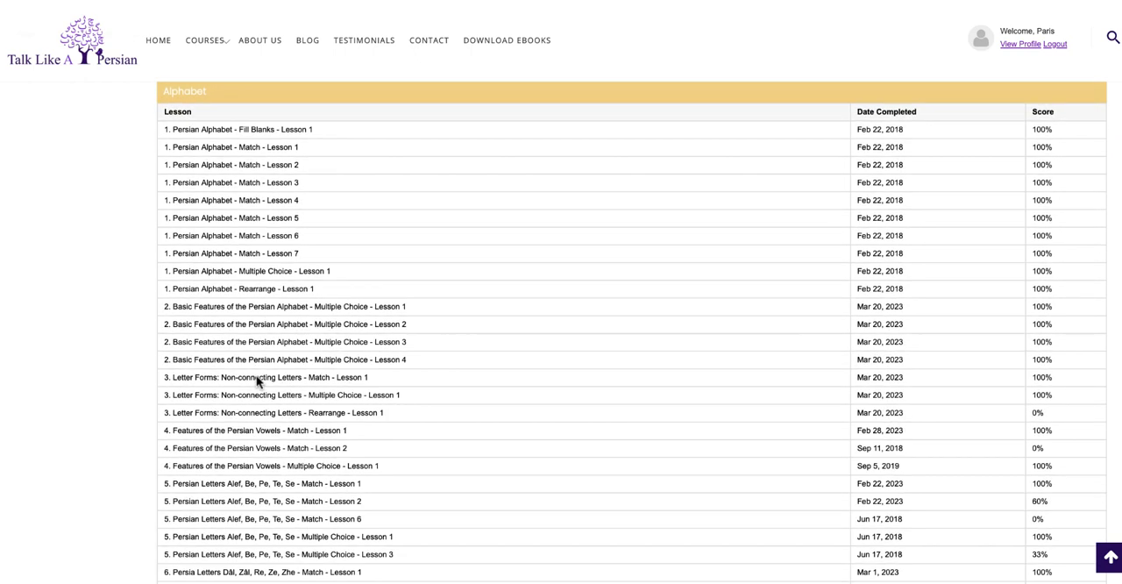
{"action": "scroll", "scroll_direction": "down", "scroll_amount": 3}
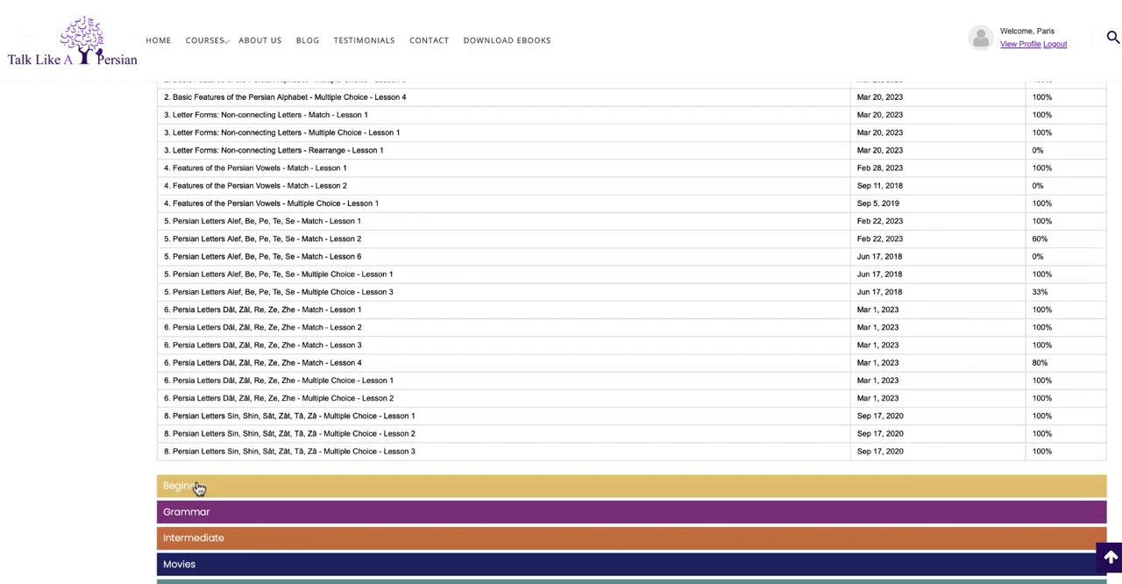
- Hide the lesson scores, leaving the 91% average grade and account details visible
{"action": "left_click", "coordinate": [184, 487]}
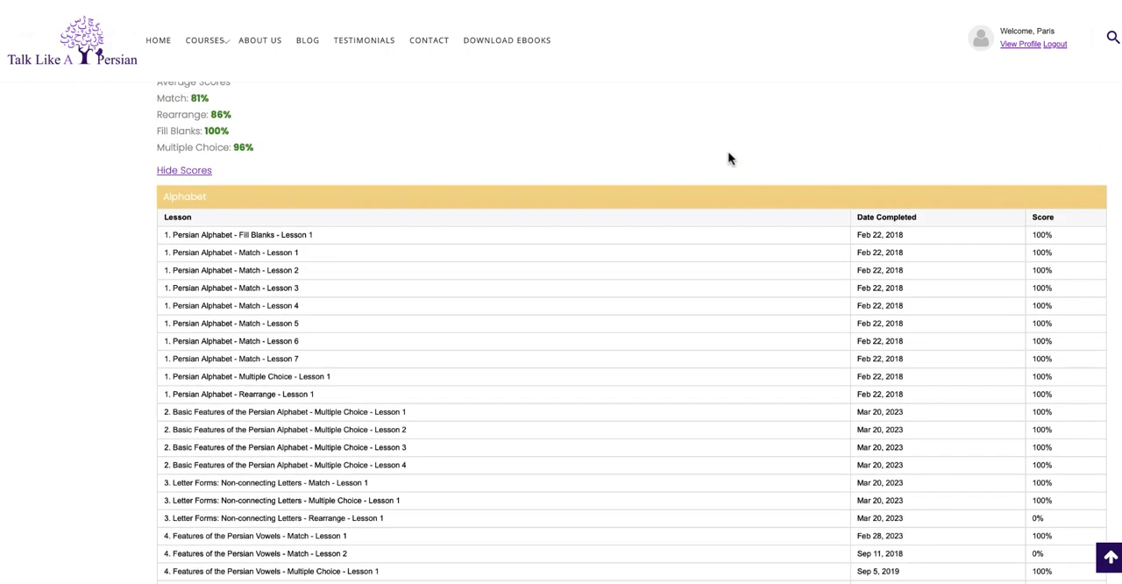
{"action": "left_click", "coordinate": [183, 169]}
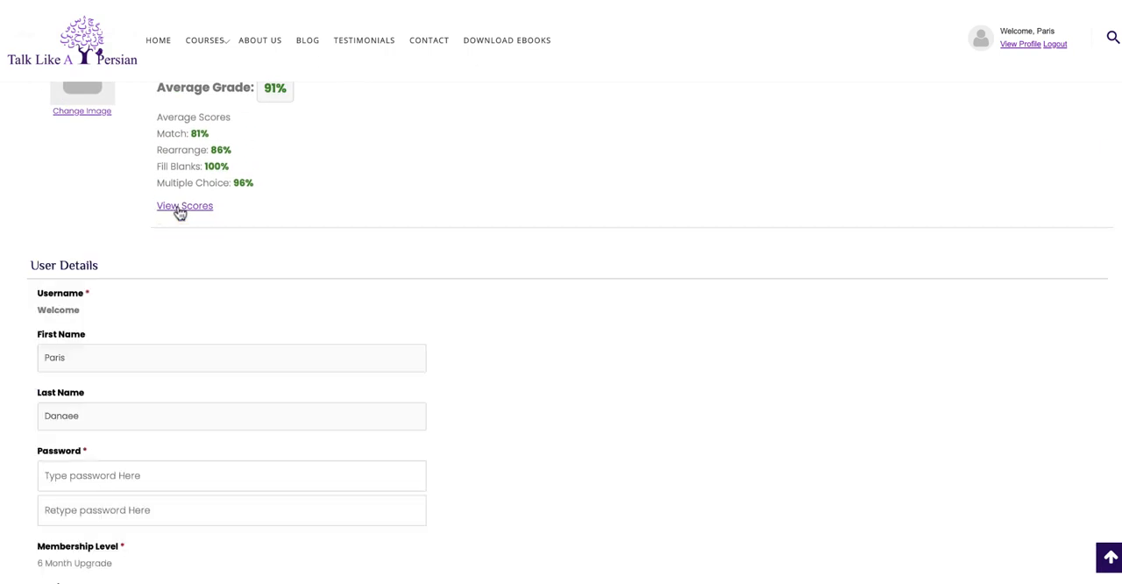